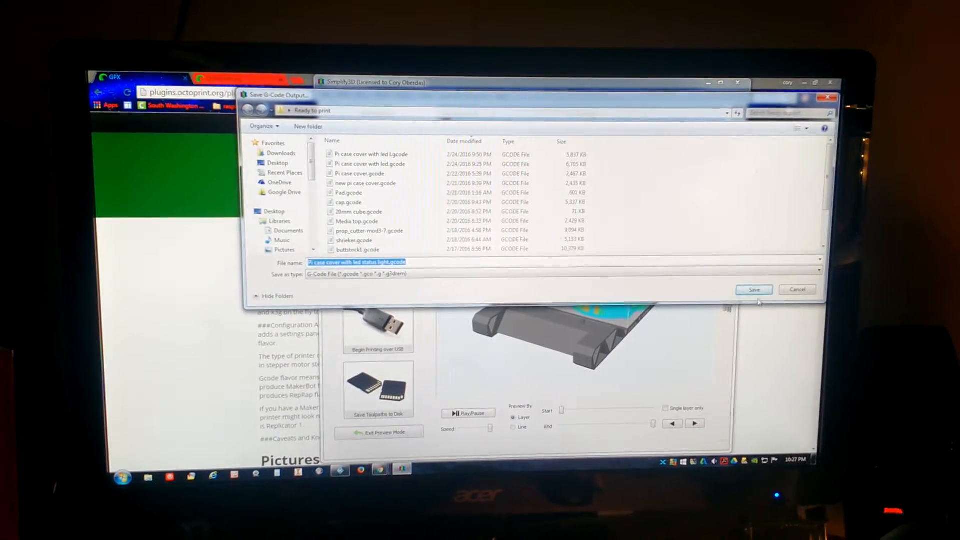
Export the toolpaths as 'Pi case cover with led l.gcode' in Ready to print, overwriting the old file.
click(754, 289)
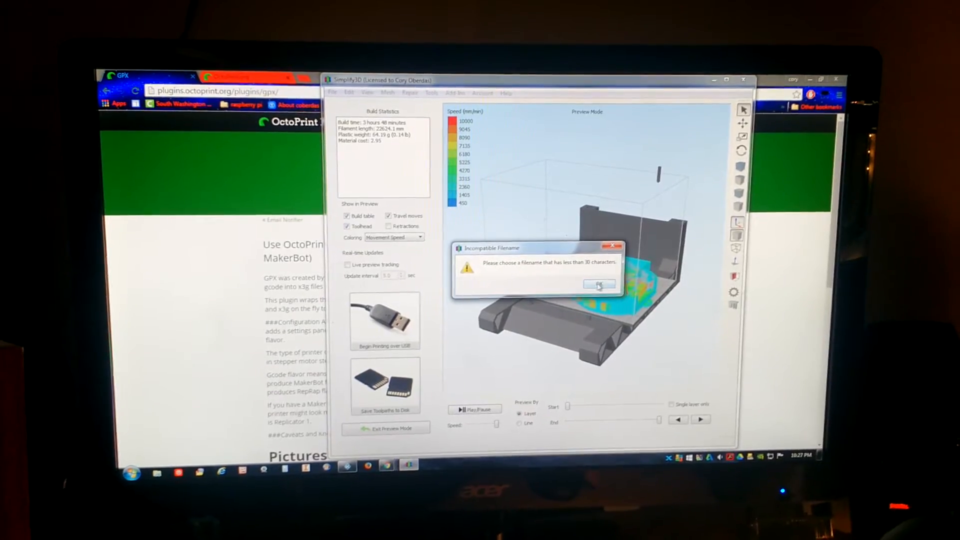
click(599, 286)
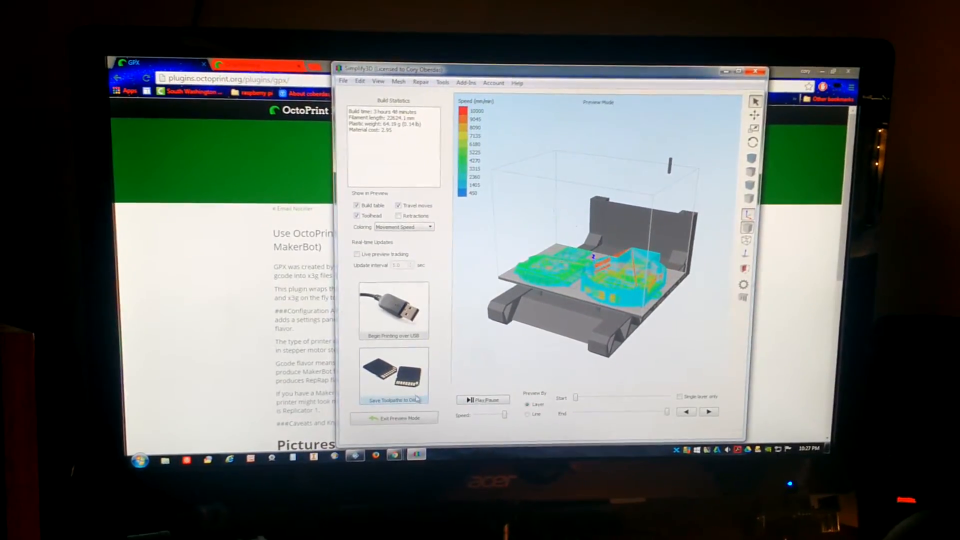
click(393, 400)
text(Pi case cover with led)
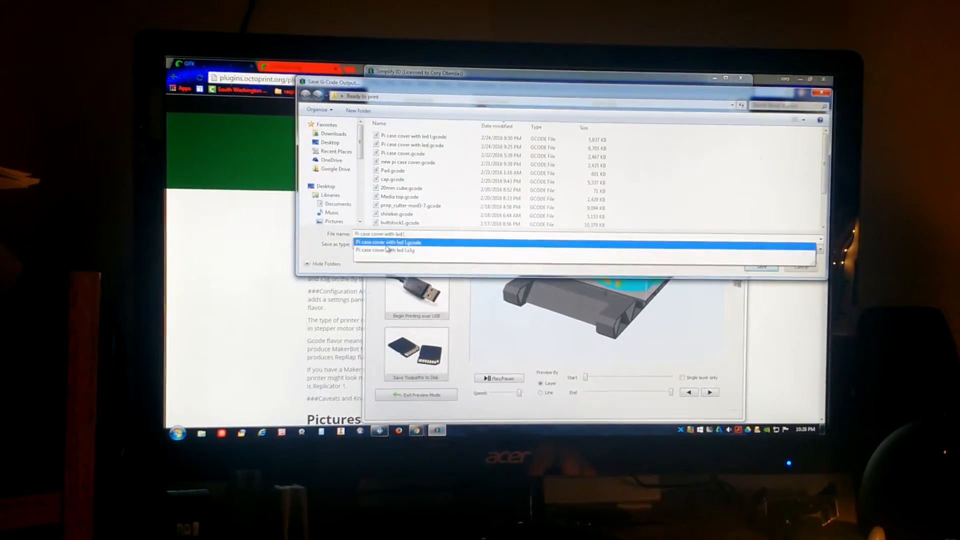
click(388, 242)
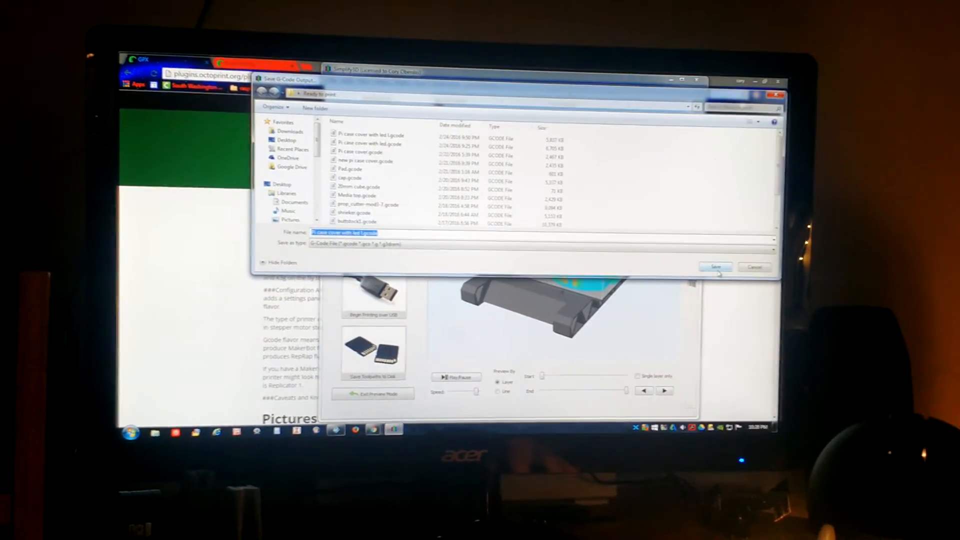
click(715, 266)
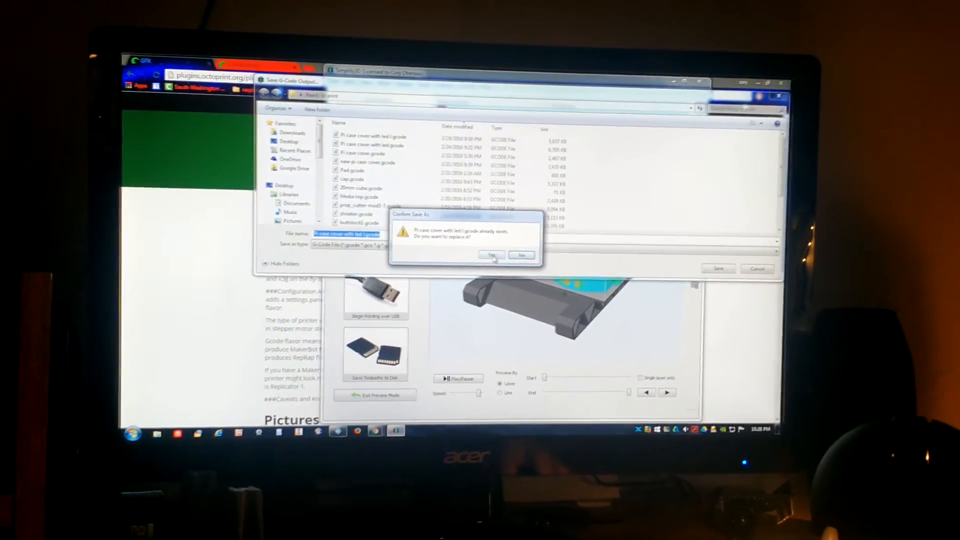
click(491, 255)
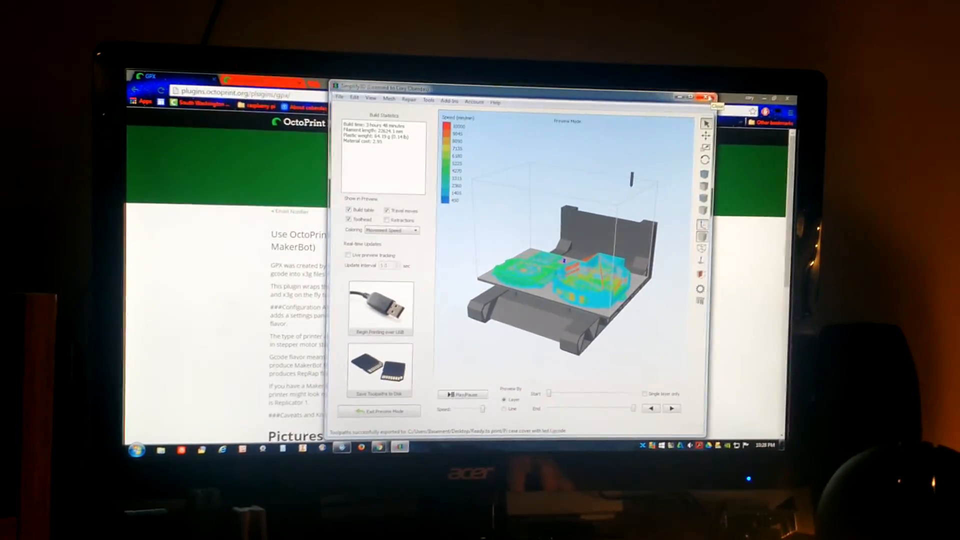
Exit Simplify3D to reveal the two OctoPrint printer dashboards.
click(710, 96)
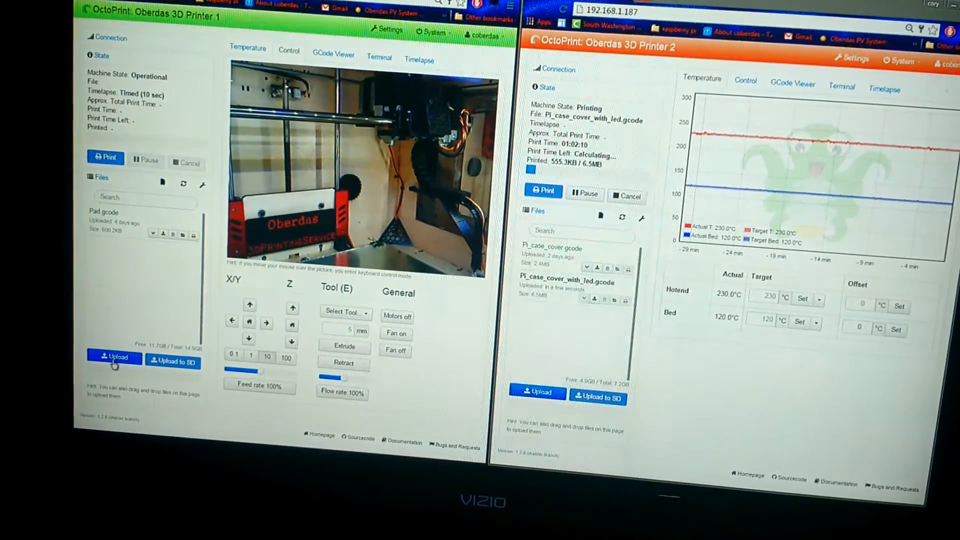
Pick 'Pi case cover with led l.gcode' from Ready to print for Printer 1's upload.
click(114, 357)
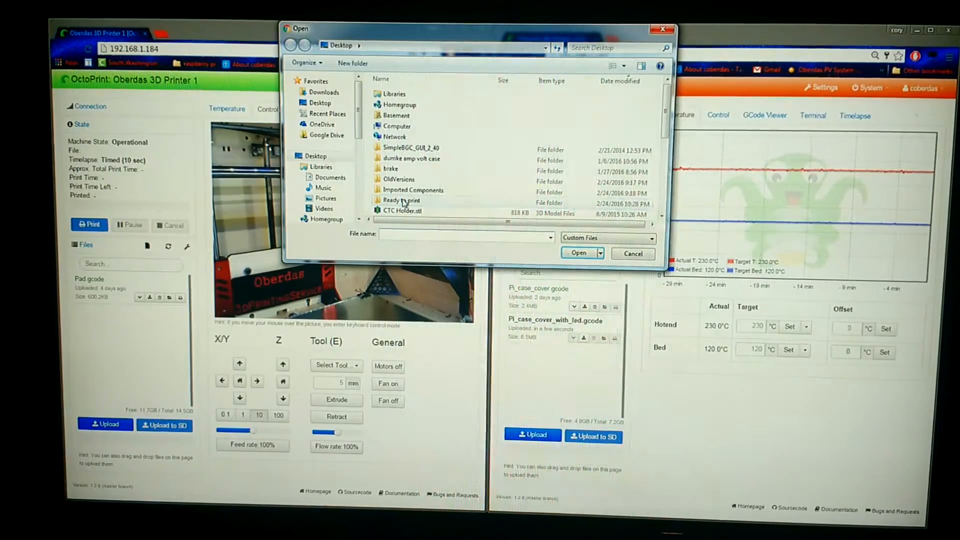
double_click(400, 199)
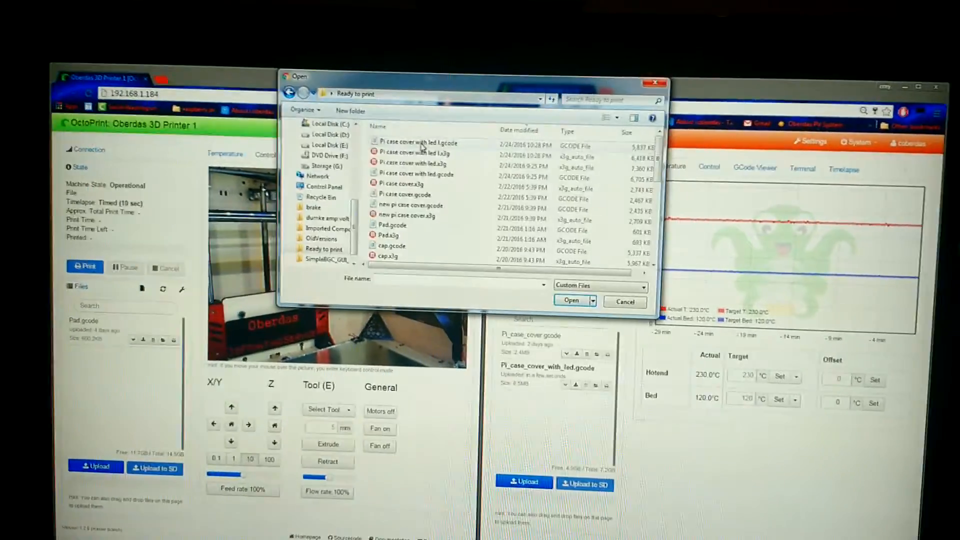
mouse_move(423, 143)
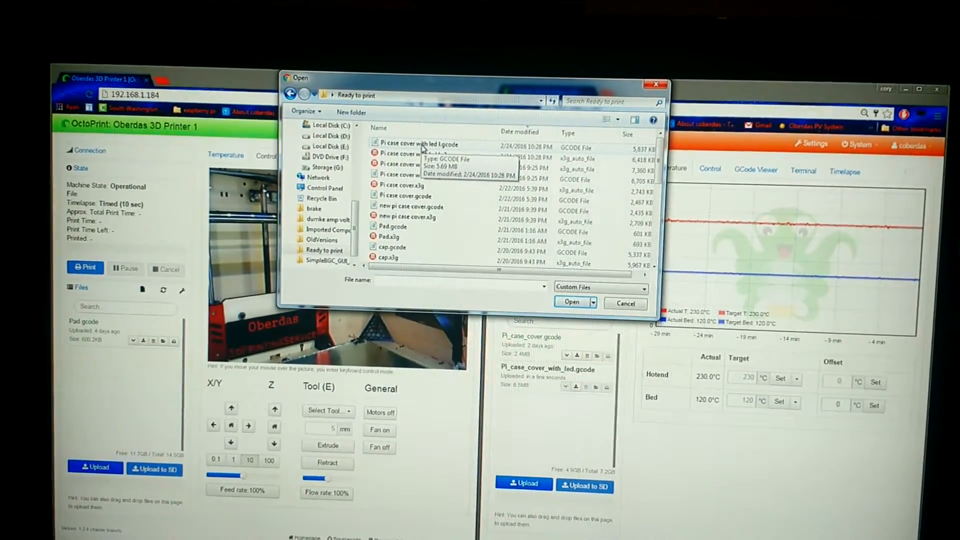
click(420, 144)
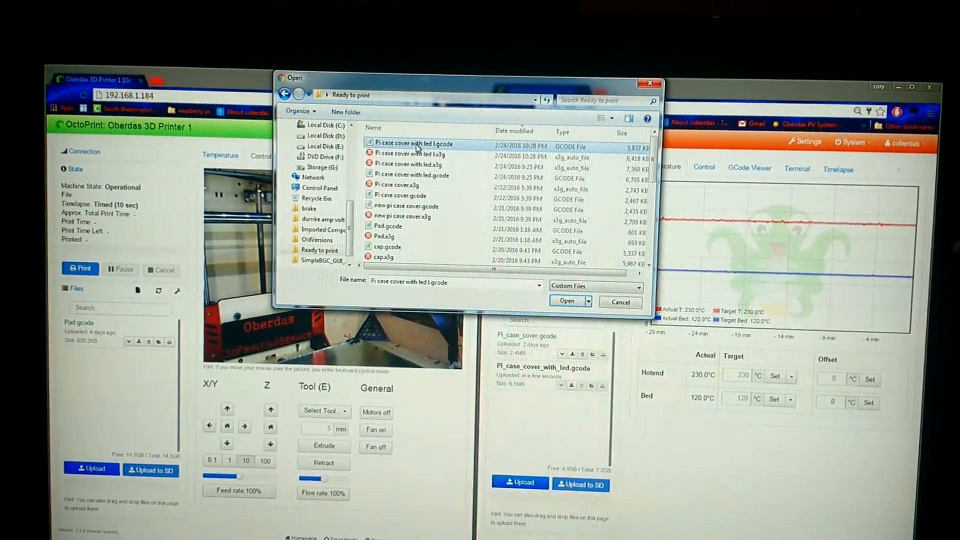
Upload the chosen G-code to Printer 1 and view its Temperature tab.
click(567, 300)
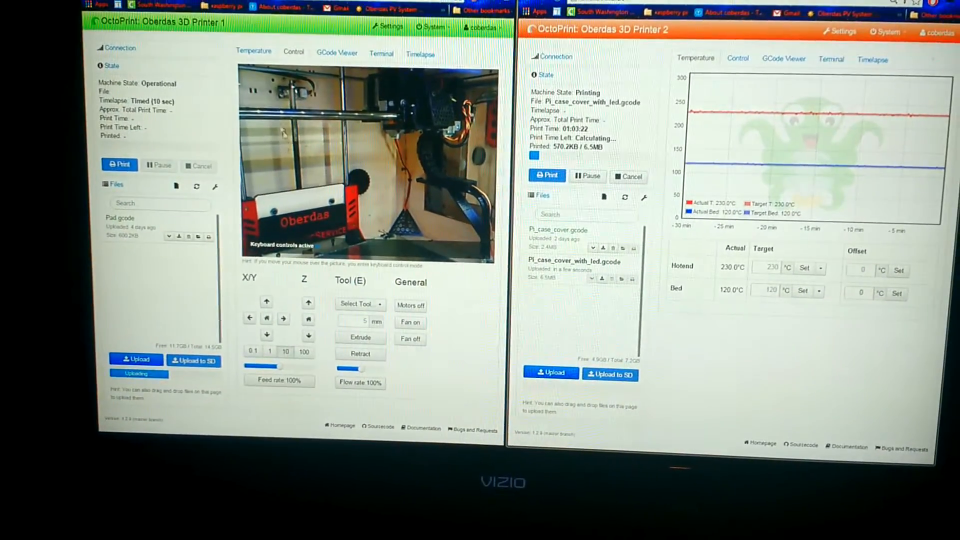
click(253, 53)
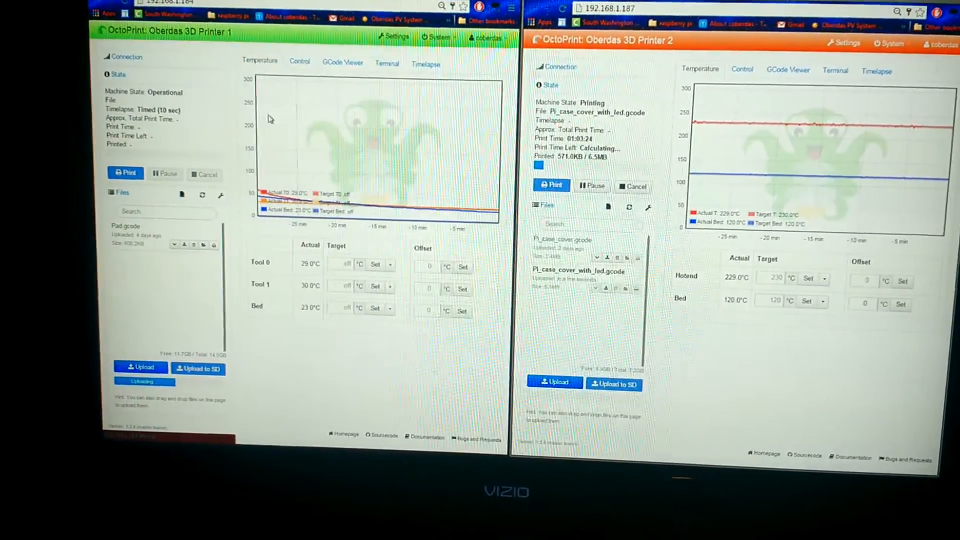